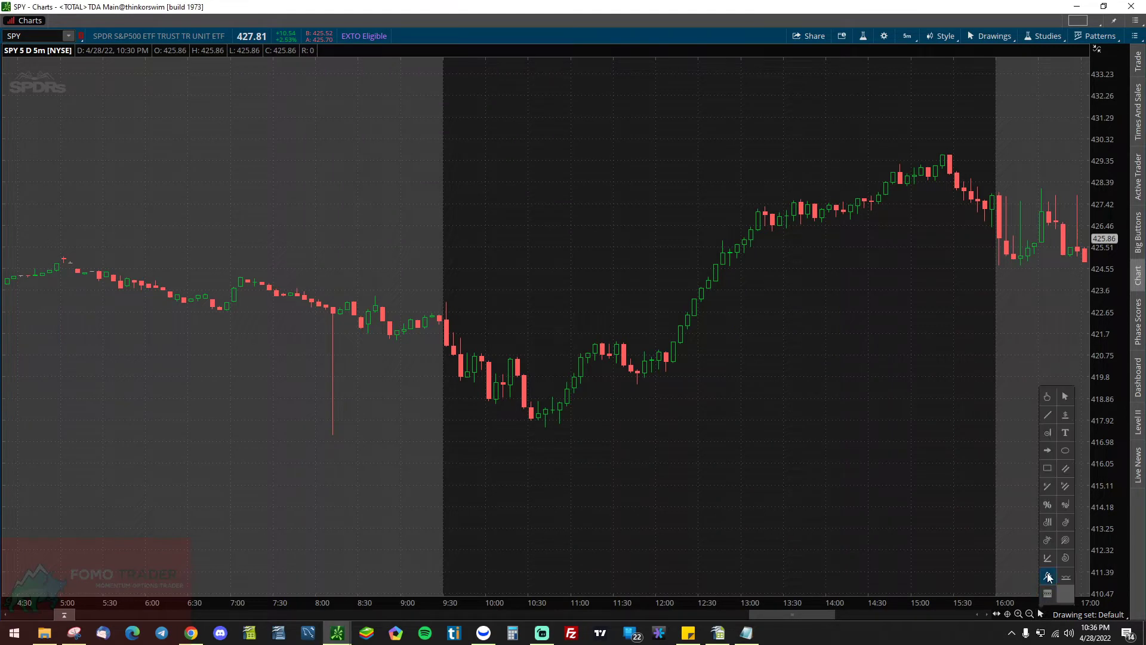
pyautogui.moveTo(1046, 504)
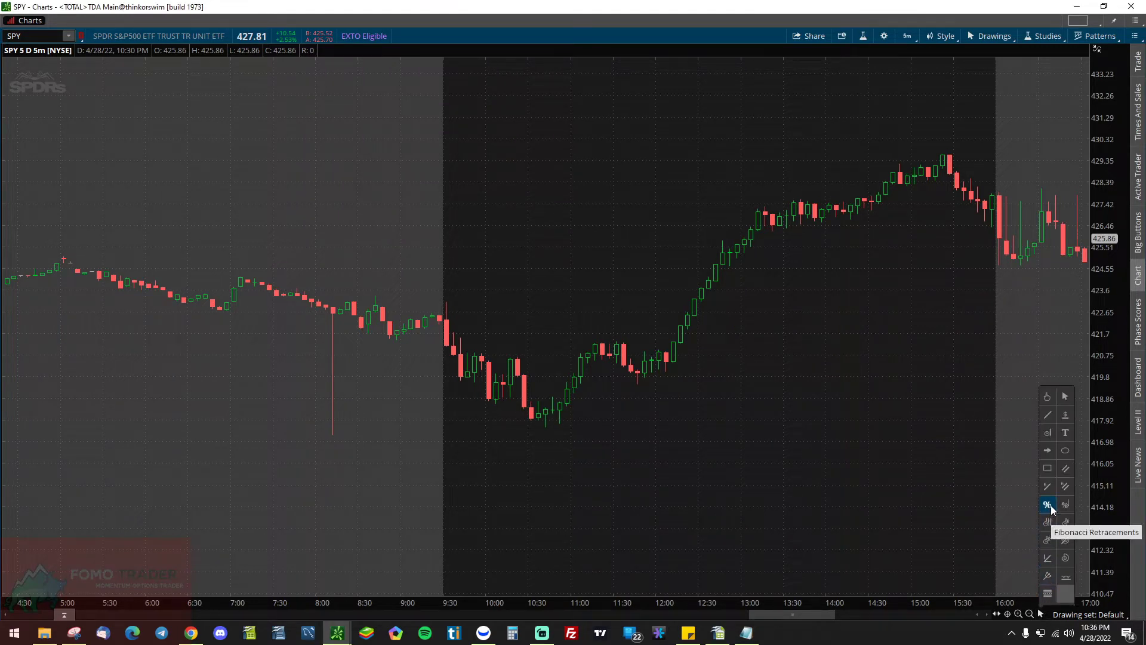
# - Select the Fibonacci Retracements tool to draw from the 425.8 low to the 429.59 high
pyautogui.click(1048, 504)
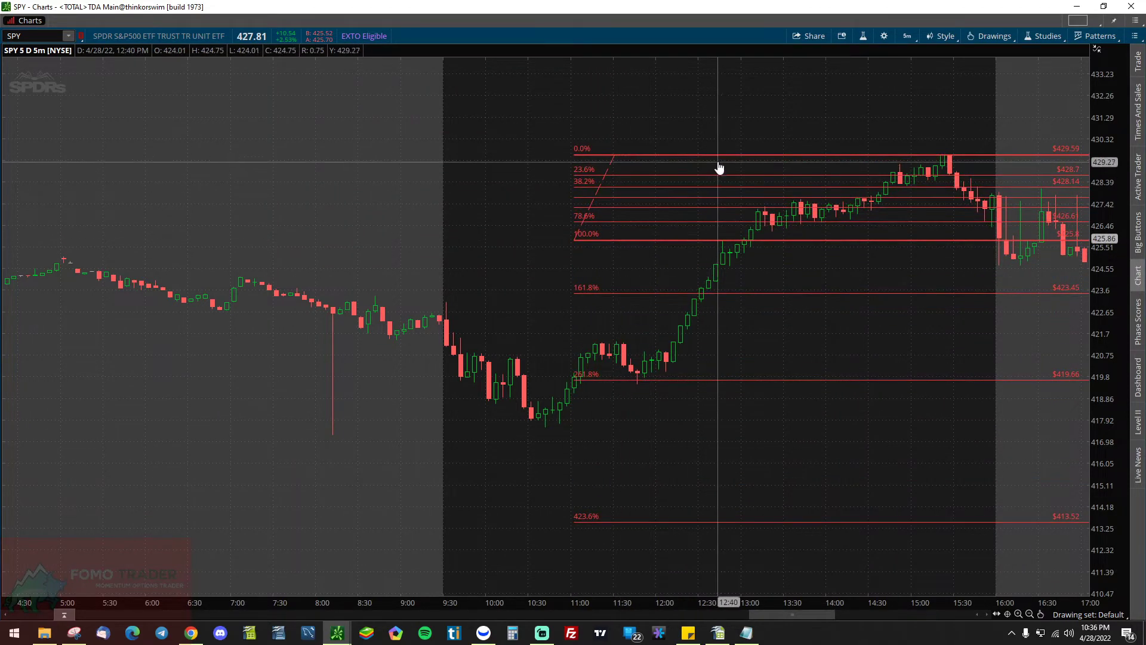
pyautogui.moveTo(692, 156)
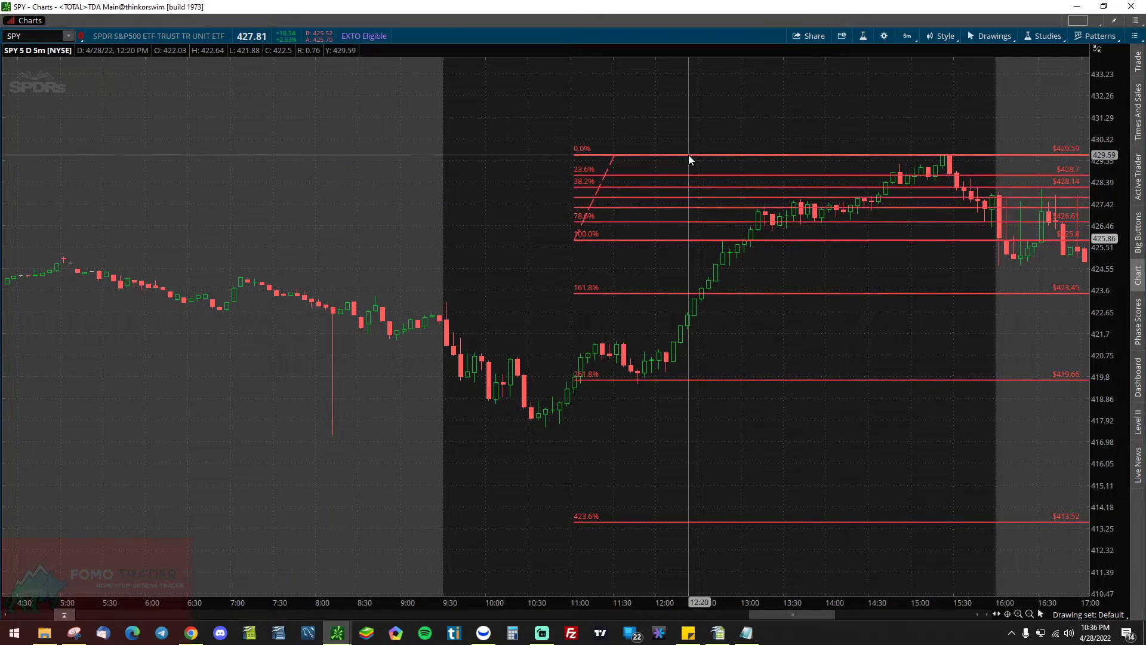
pyautogui.moveTo(687, 160)
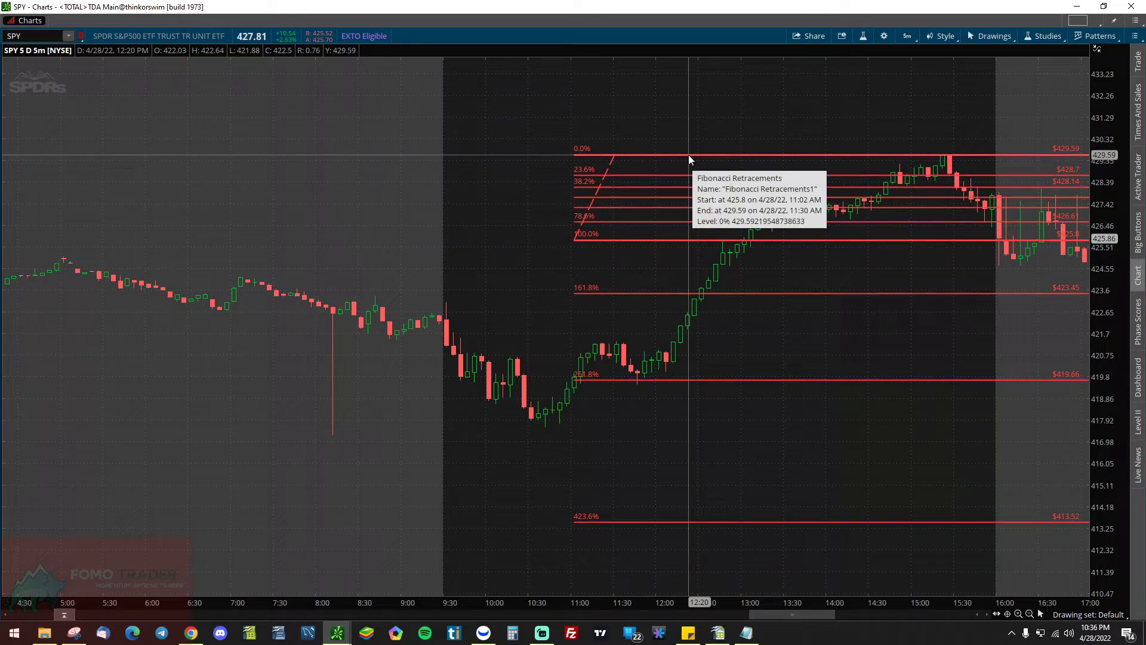
# - Open Edit properties for the Fibonacci drawing from its right-click menu
pyautogui.rightClick(687, 160)
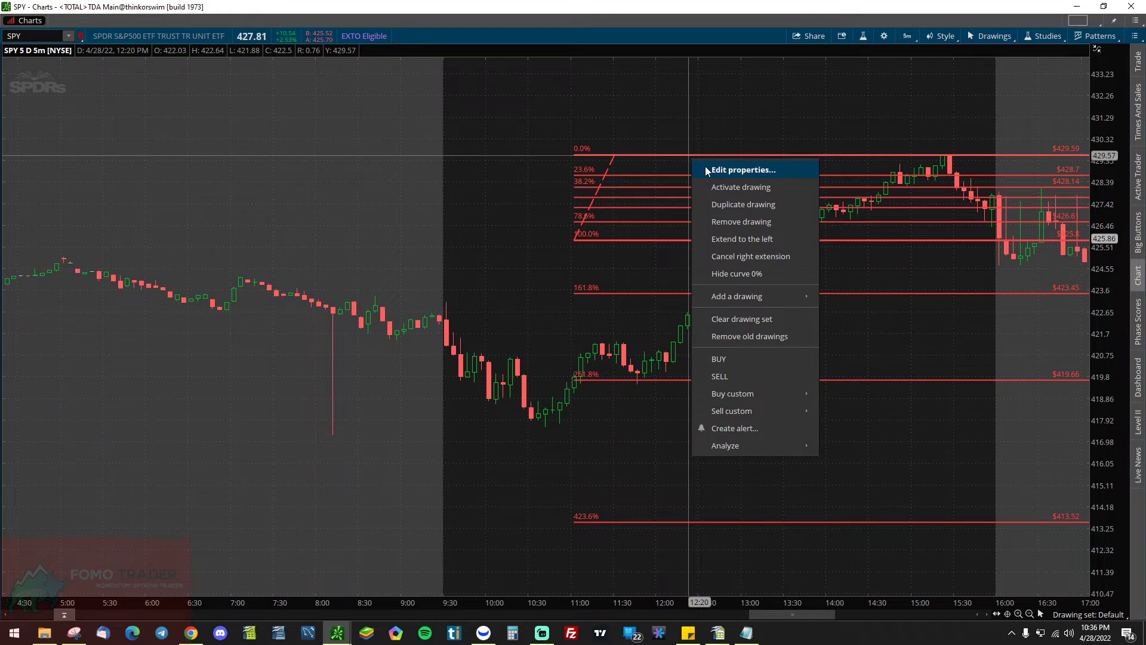
pyautogui.click(742, 169)
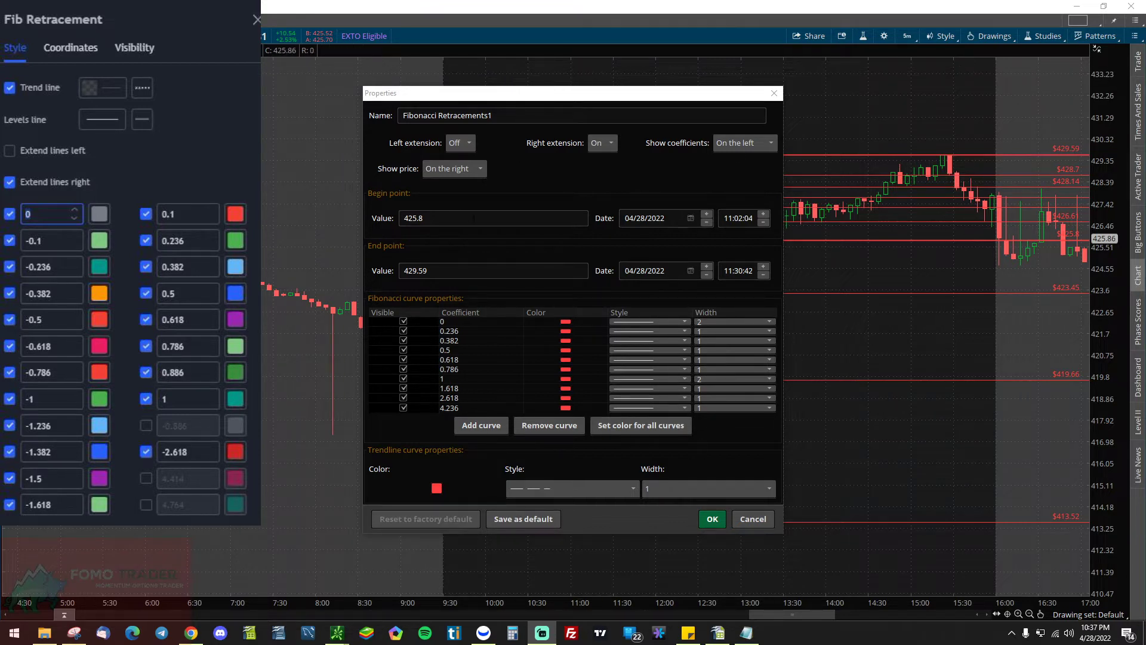
# - Edit the Fibonacci coefficient cells to -0.1 through -1, then 0.1 and 0.236
pyautogui.click(453, 322)
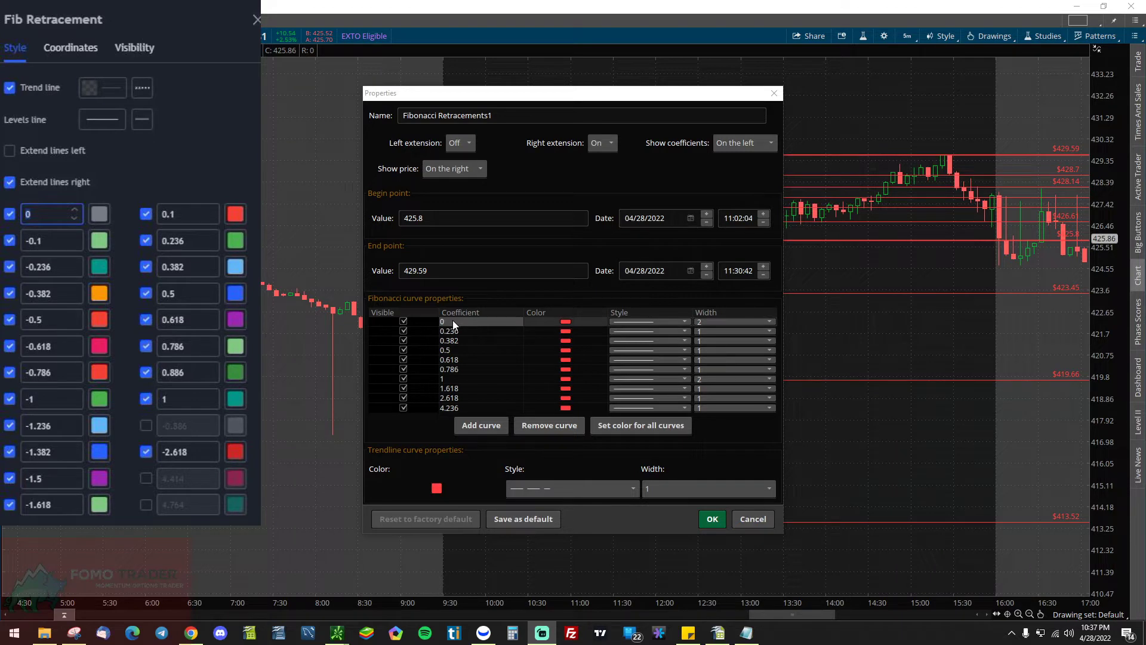
pyautogui.click(450, 330)
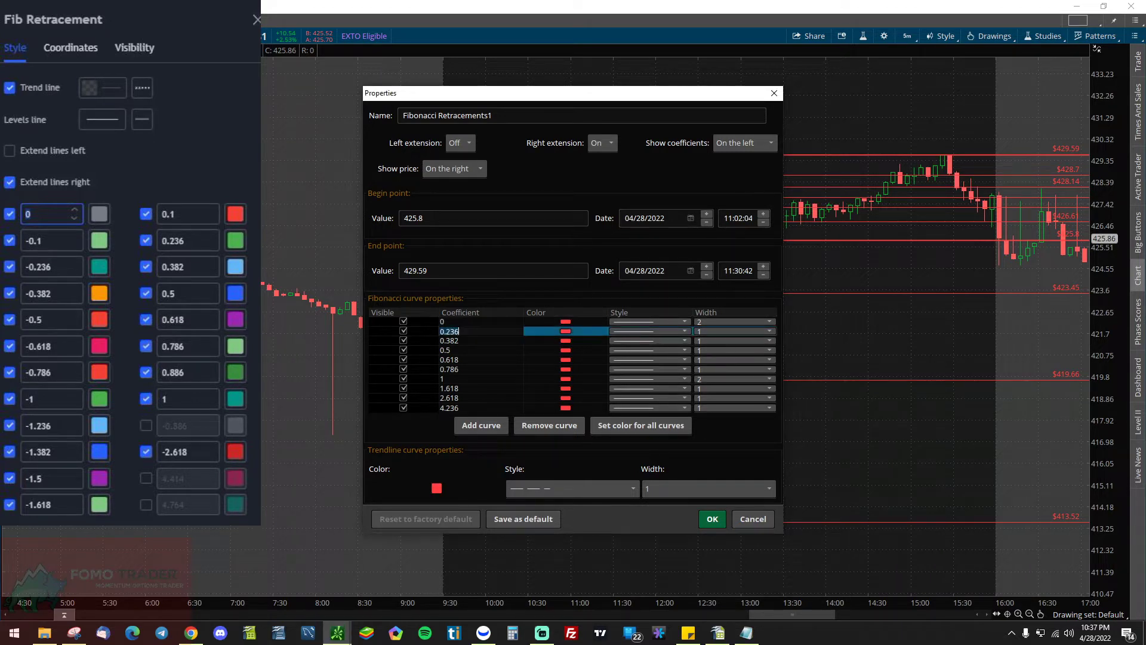
pyautogui.write('-0.1')
pyautogui.click(481, 350)
pyautogui.write('-0.382')
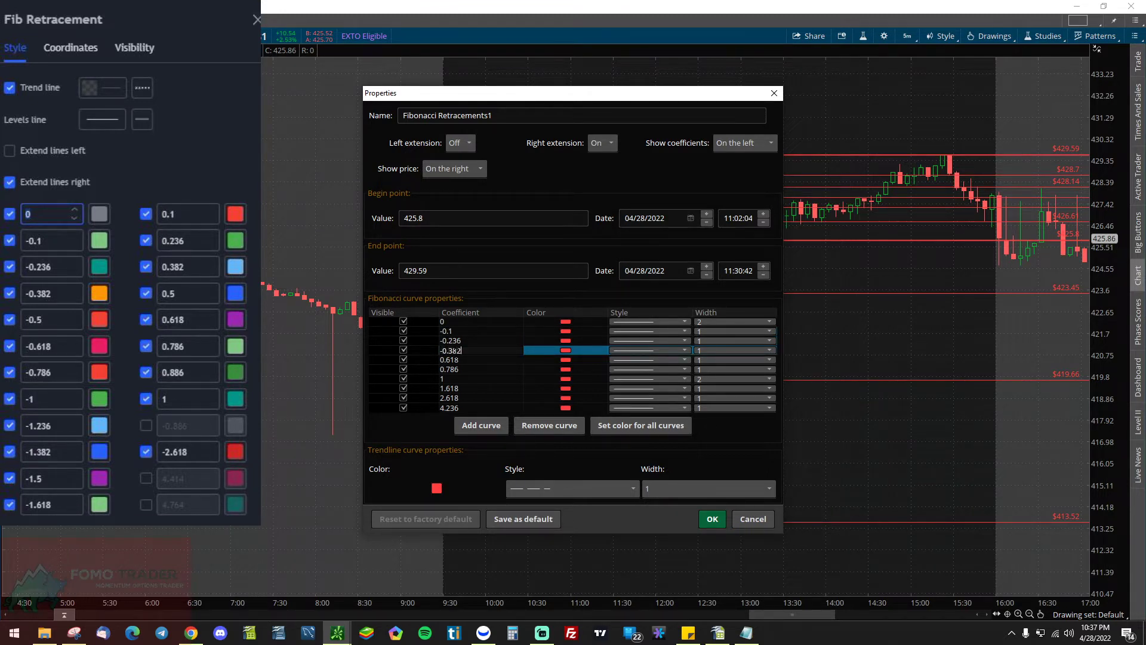
pyautogui.click(449, 359)
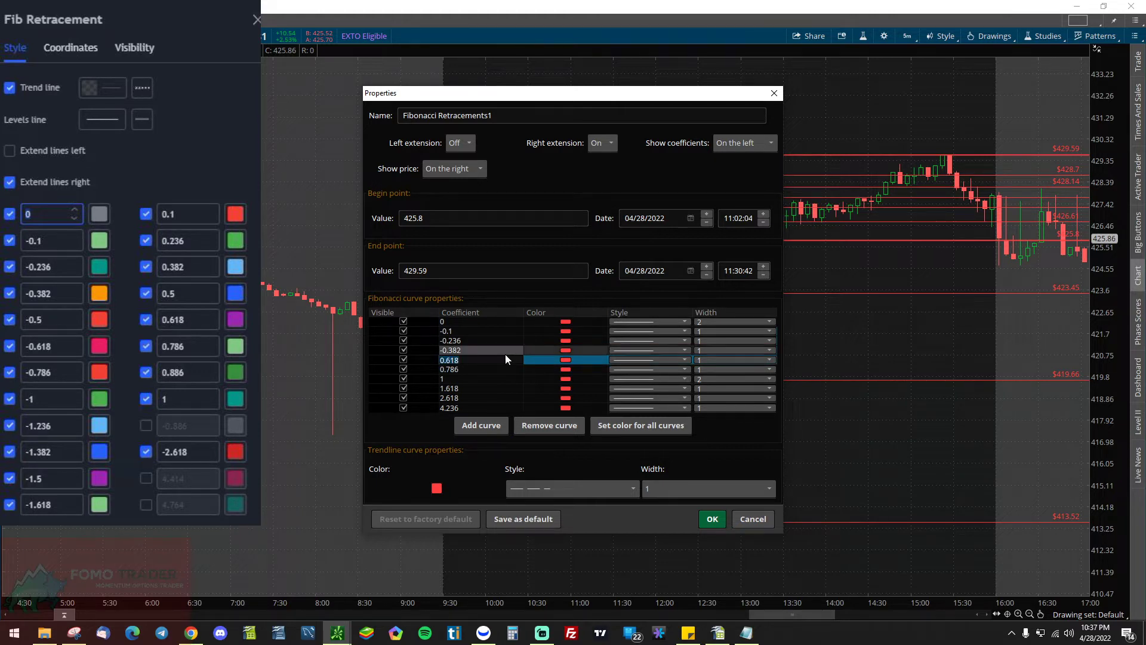
pyautogui.click(449, 359)
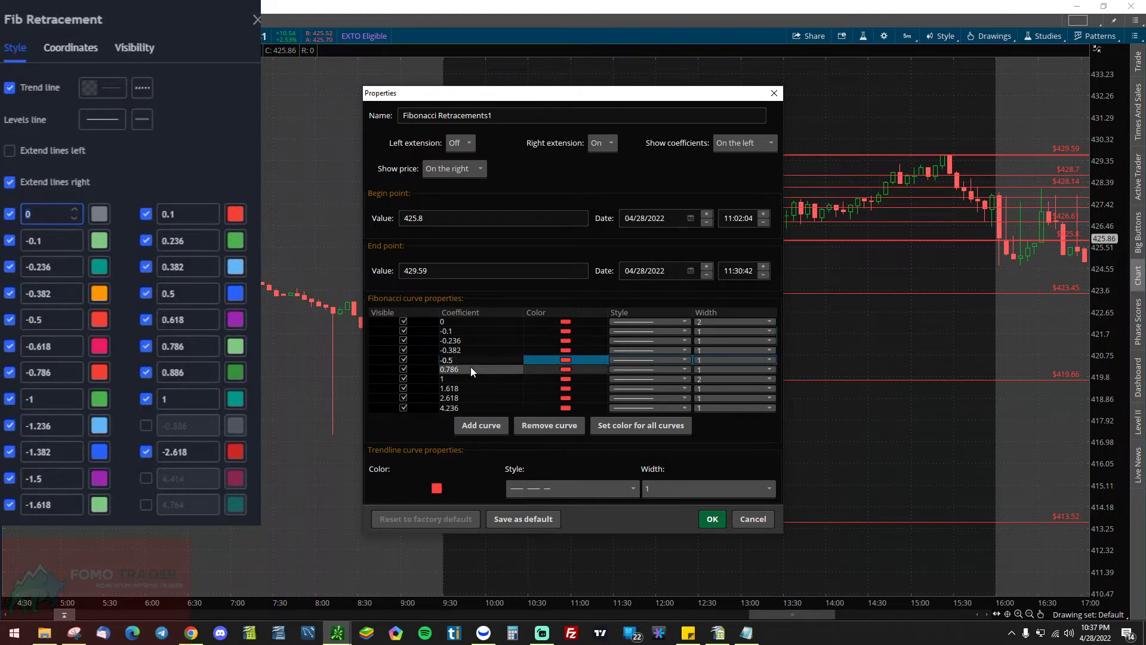
pyautogui.click(450, 369)
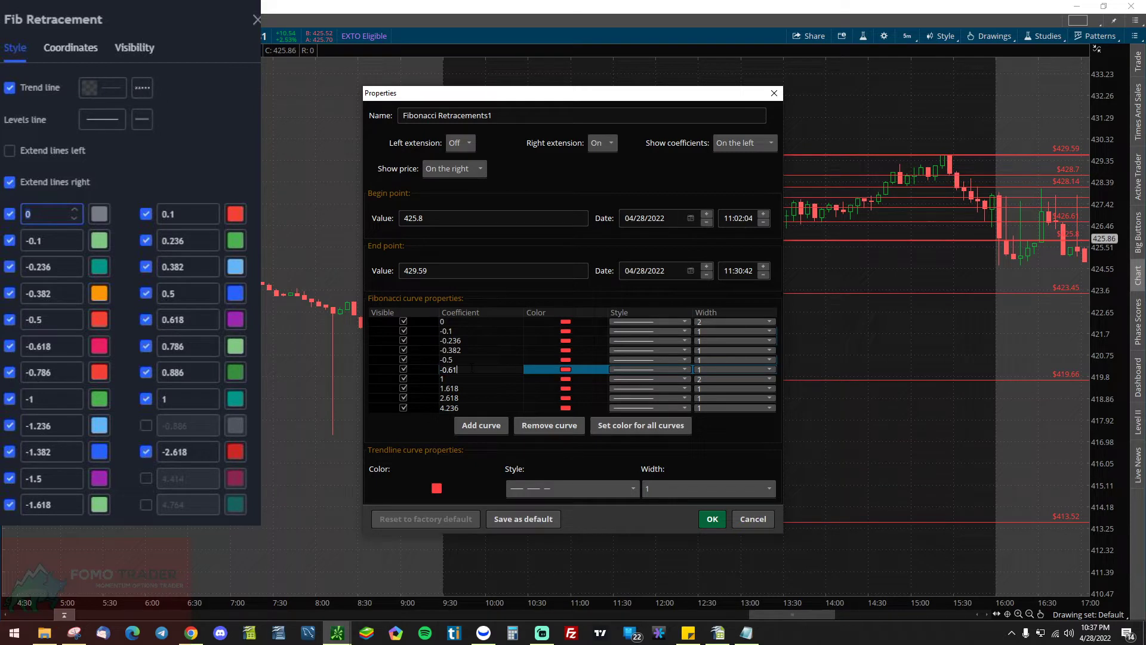
pyautogui.click(460, 379)
pyautogui.write('-0.786')
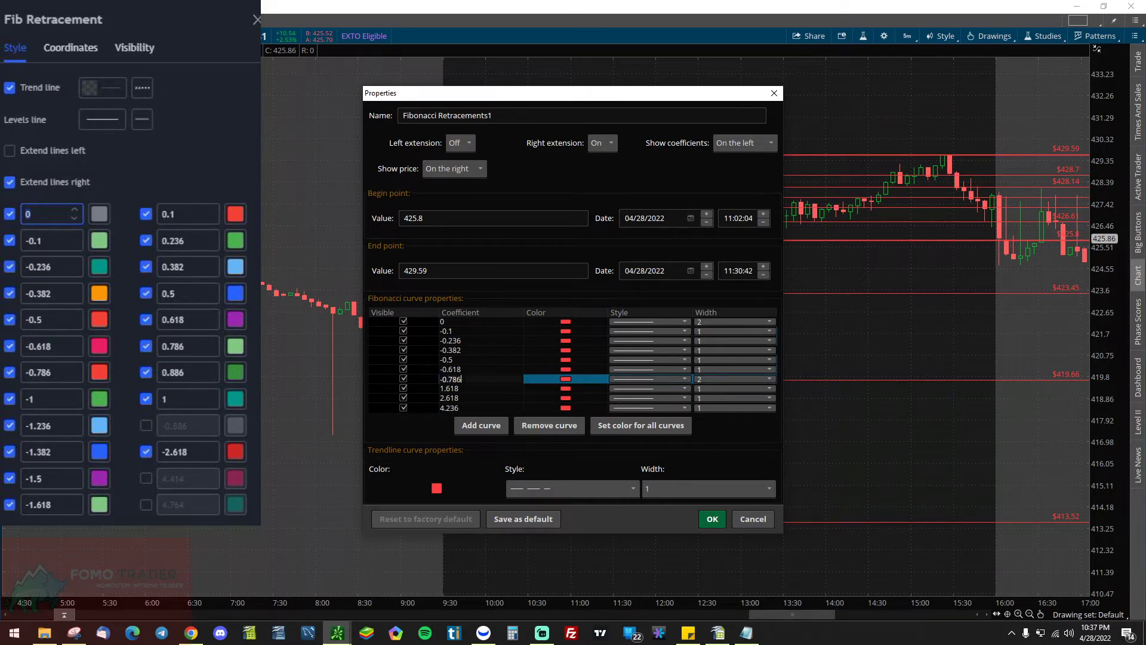
pyautogui.click(449, 388)
pyautogui.write('-1')
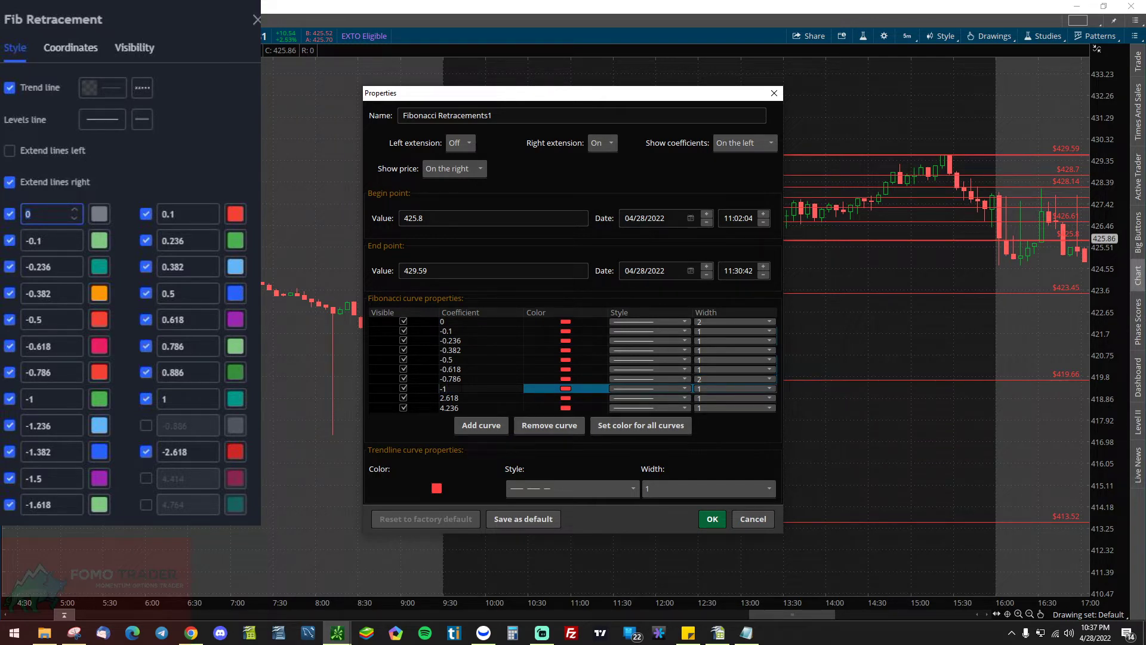
pyautogui.click(449, 398)
pyautogui.write('0.1')
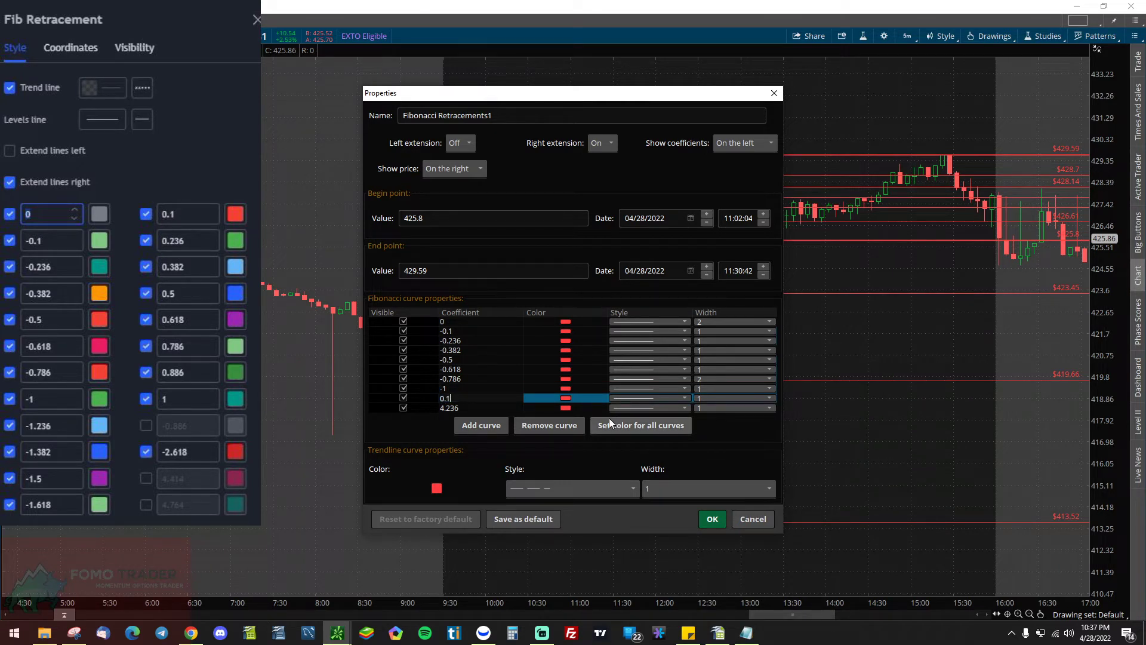
pyautogui.click(451, 408)
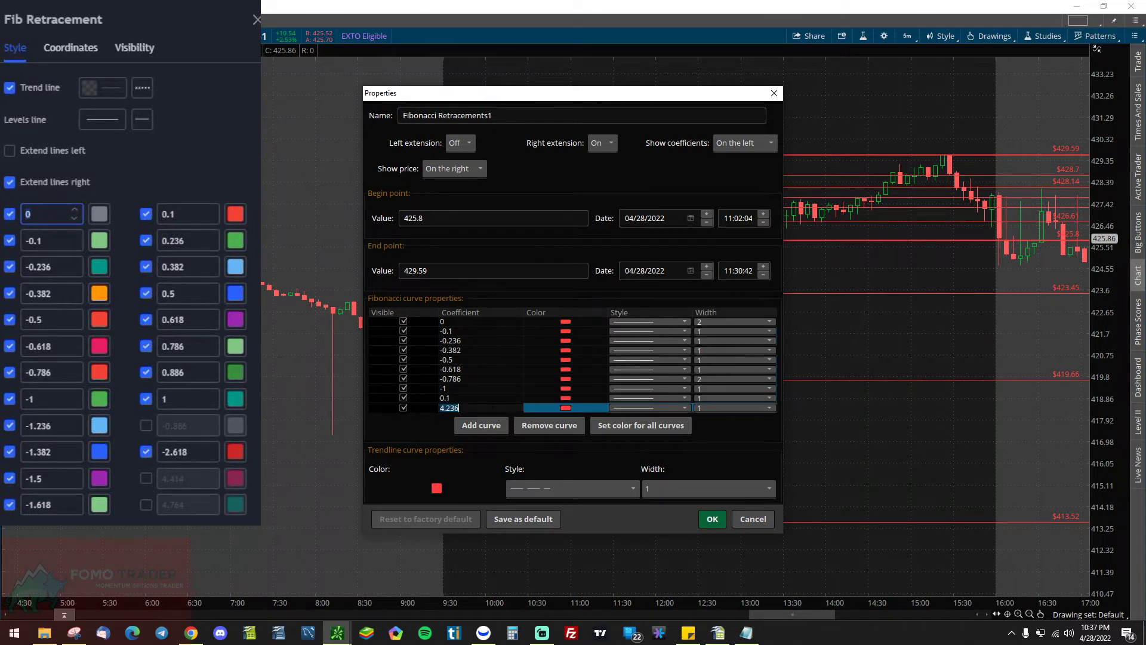
pyautogui.write('0.236')
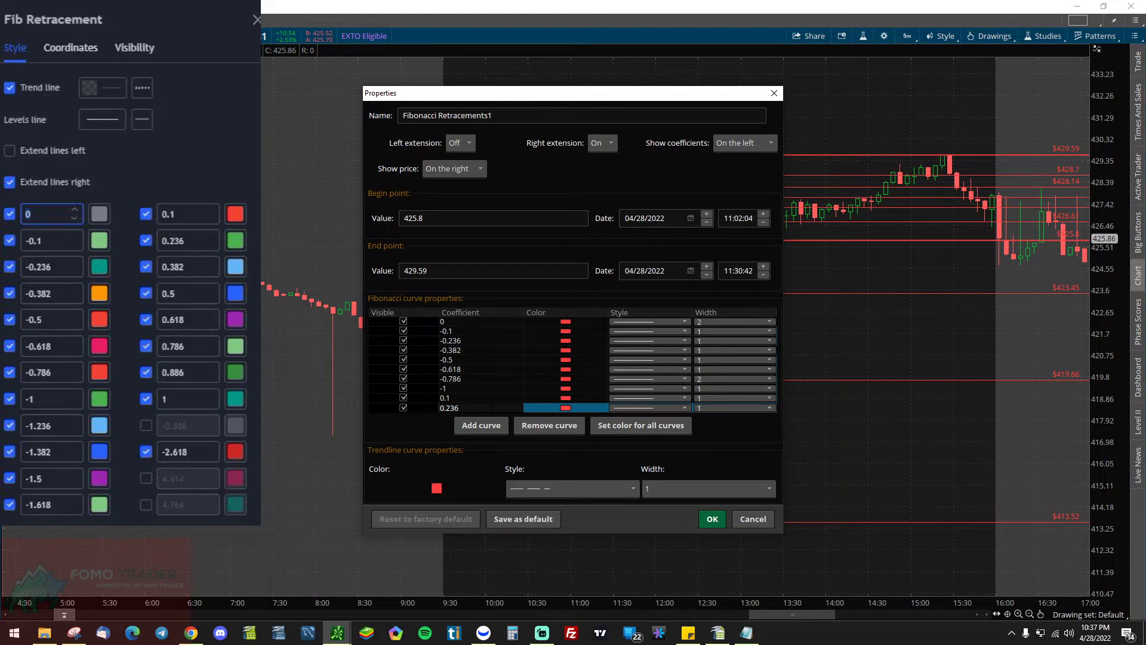
# - Add new Fibonacci level rows with coefficients .382 and 0.782
pyautogui.click(480, 424)
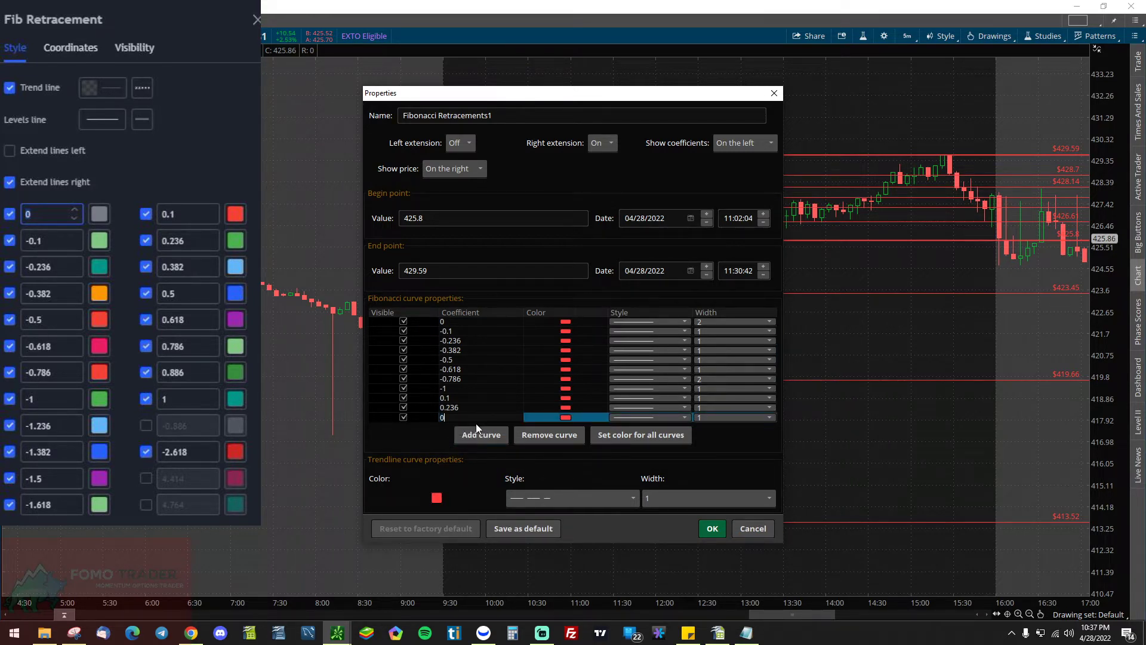
pyautogui.write('.382')
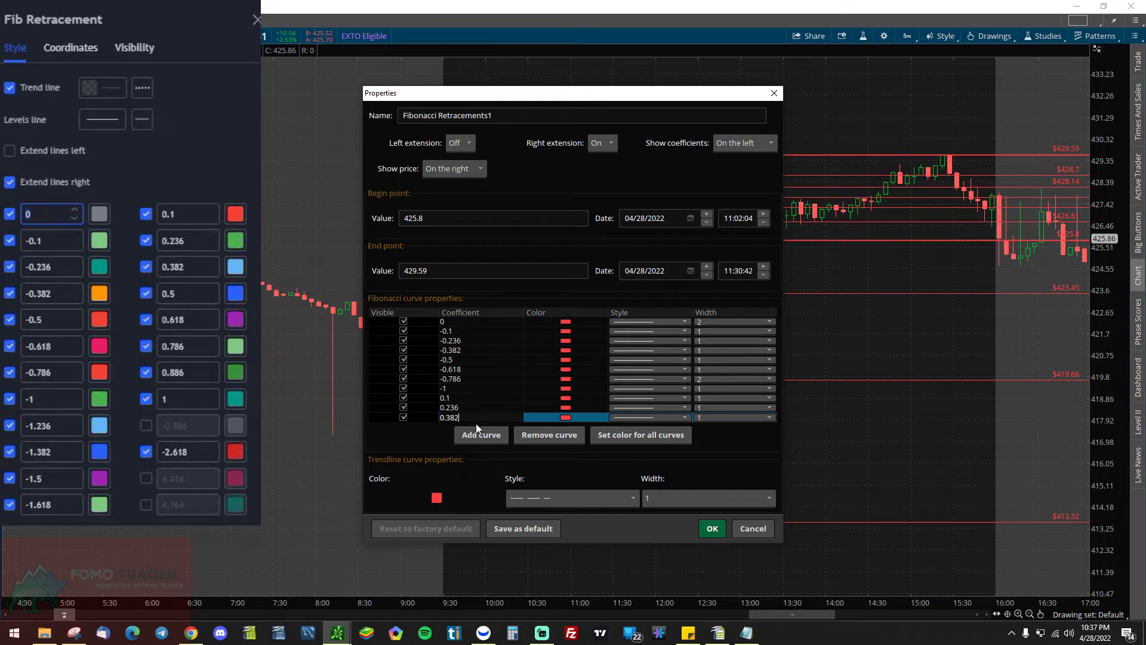
pyautogui.click(480, 434)
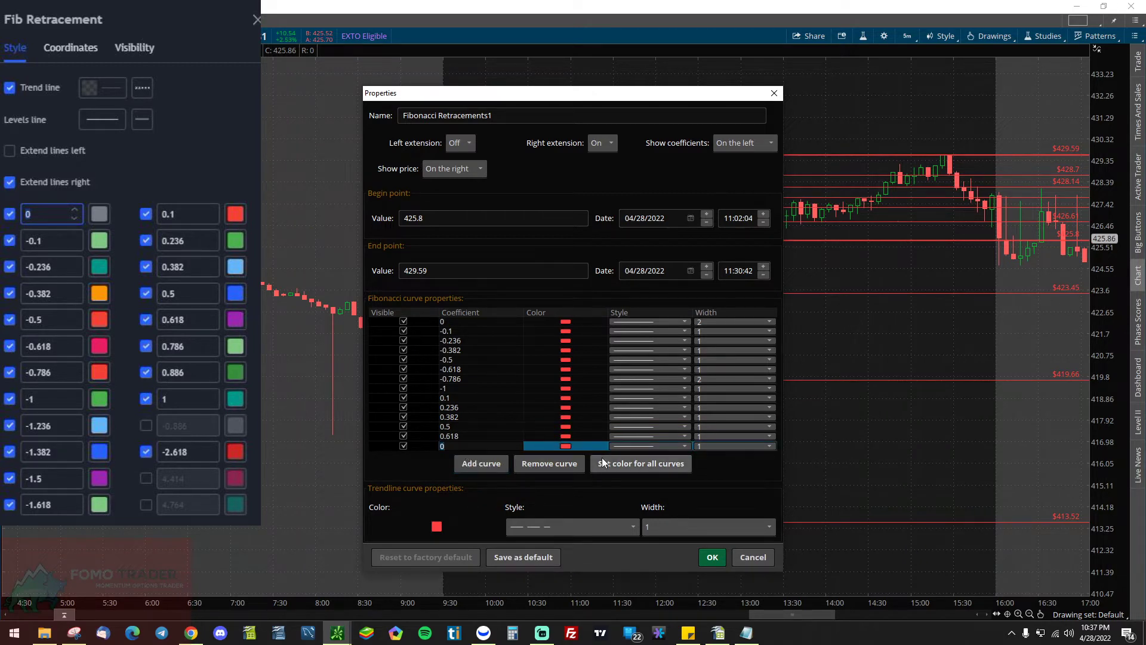
pyautogui.write('0.782')
pyautogui.write('1')
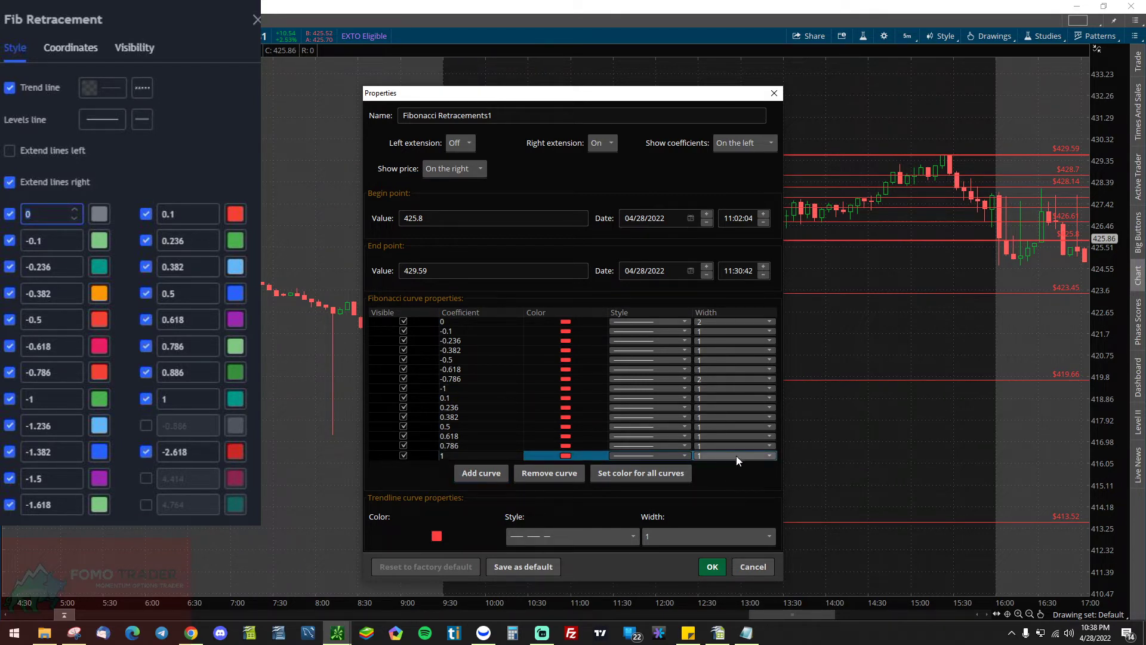
pyautogui.moveTo(747, 461)
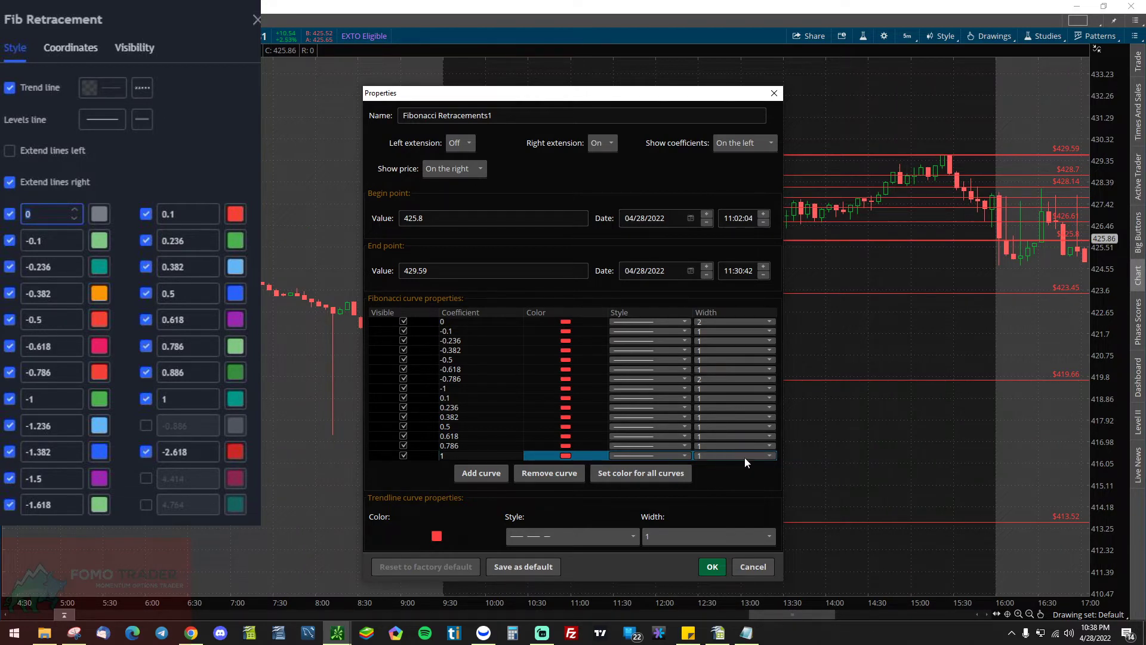
pyautogui.moveTo(754, 472)
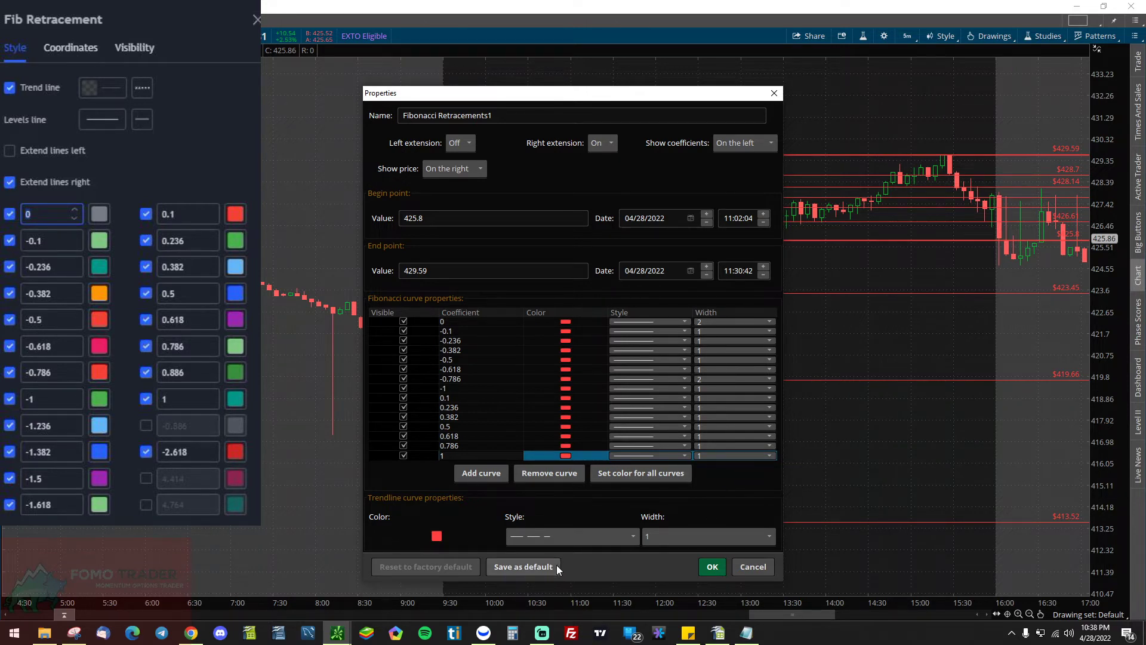
pyautogui.moveTo(521, 567)
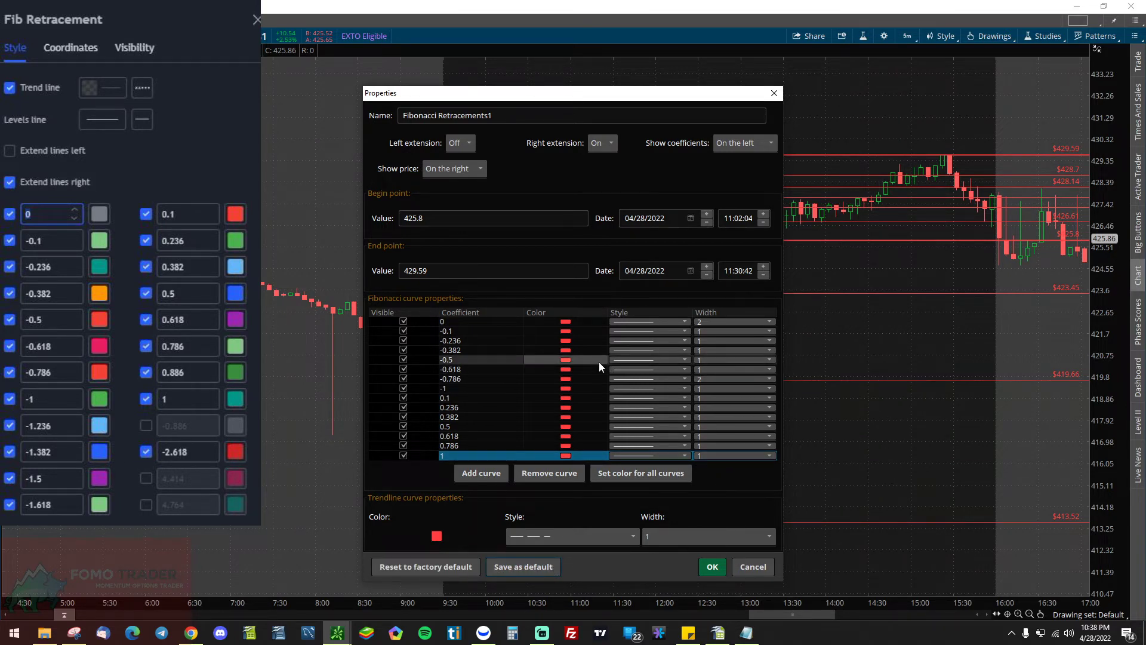
# - Keep a solid line style for the 0 Fibonacci level
pyautogui.click(565, 322)
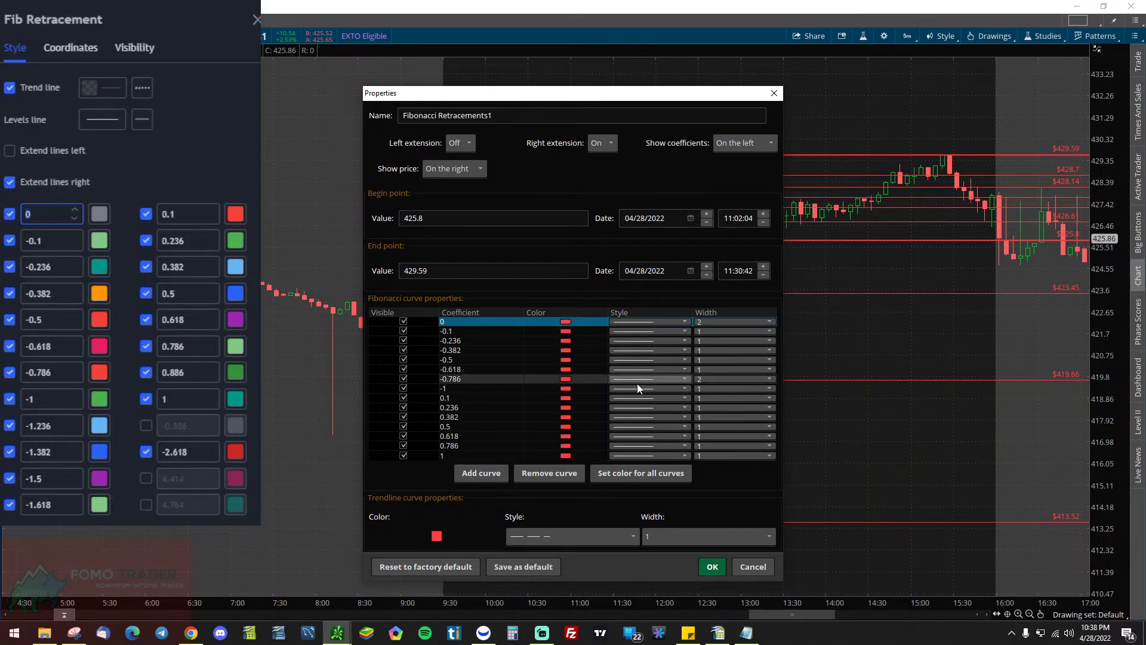
pyautogui.moveTo(646, 383)
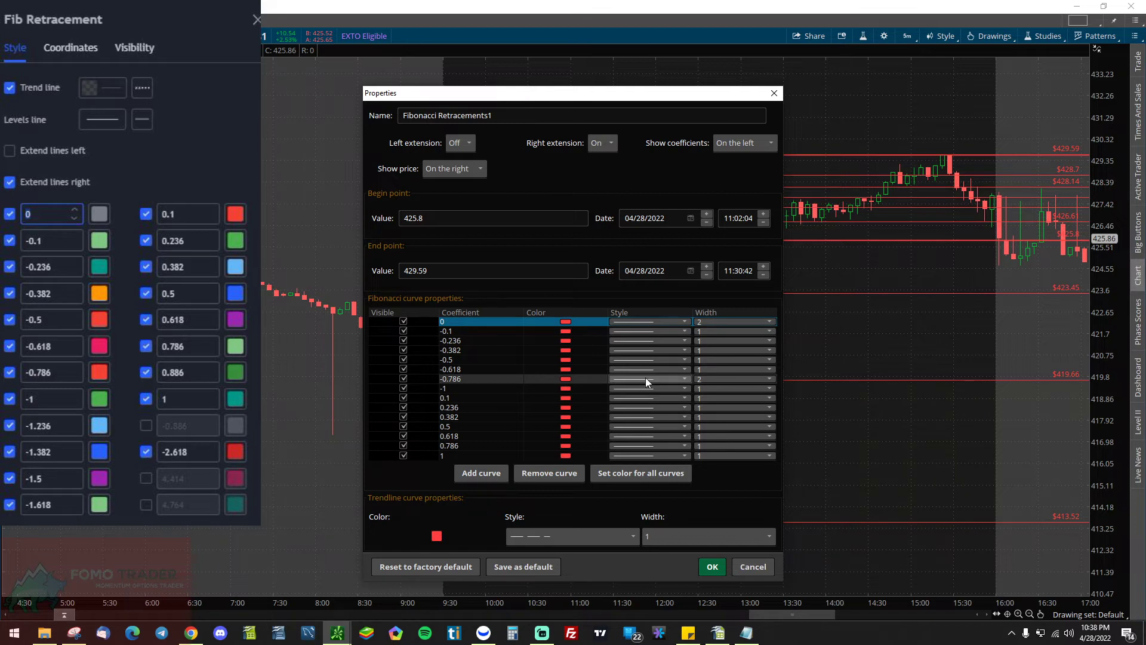
pyautogui.click(682, 322)
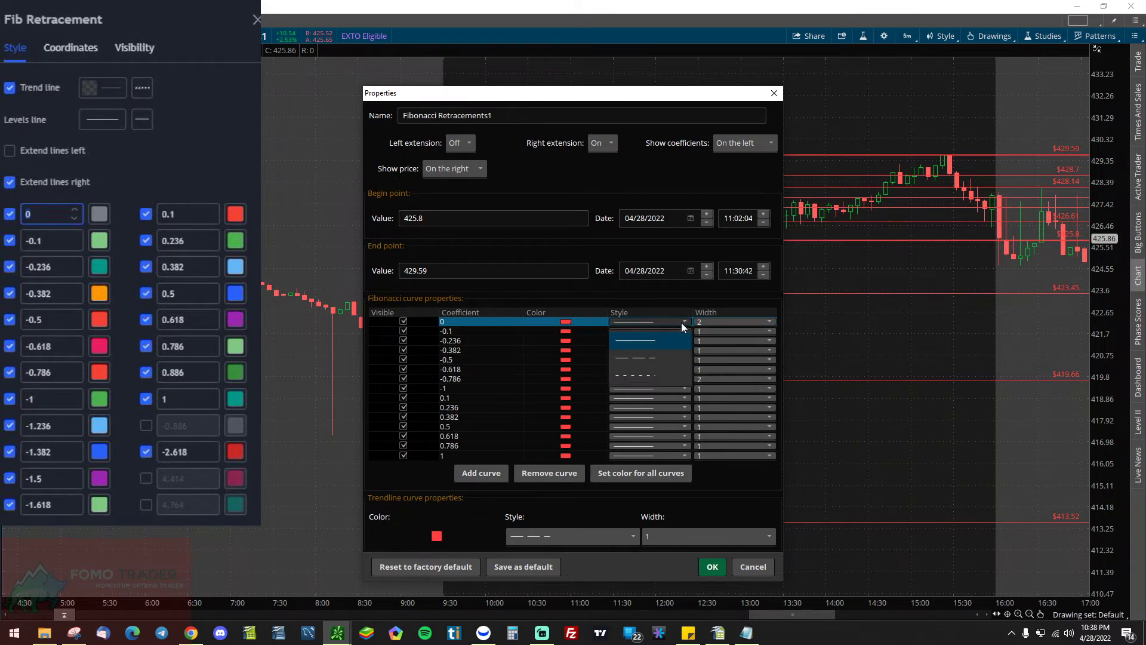
pyautogui.click(634, 339)
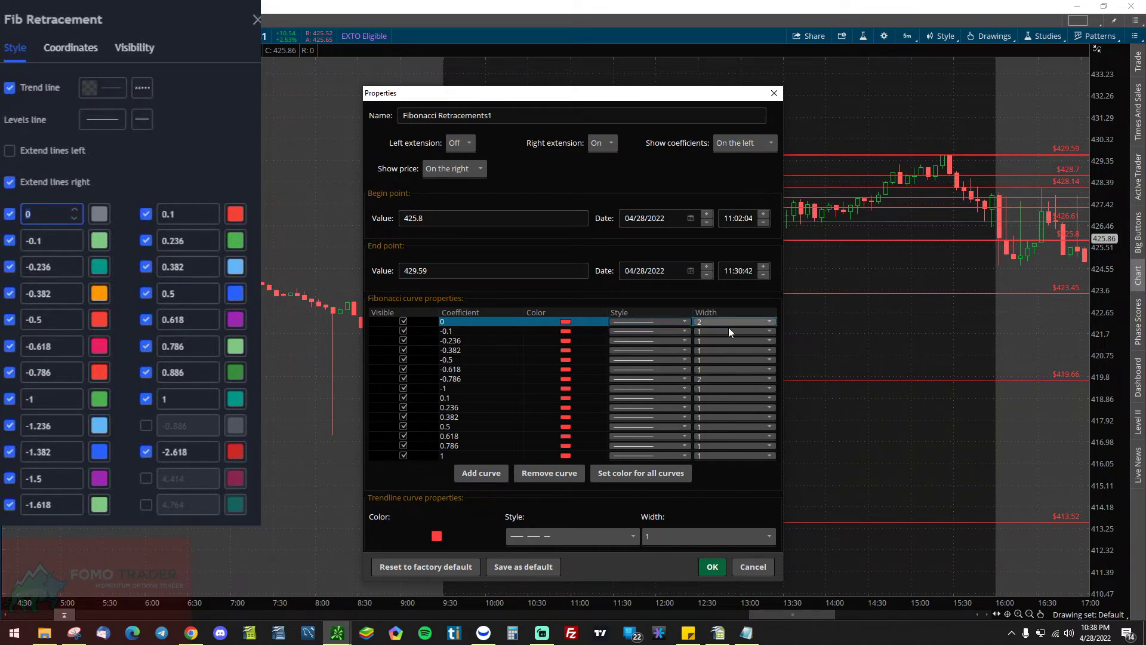
pyautogui.moveTo(523, 566)
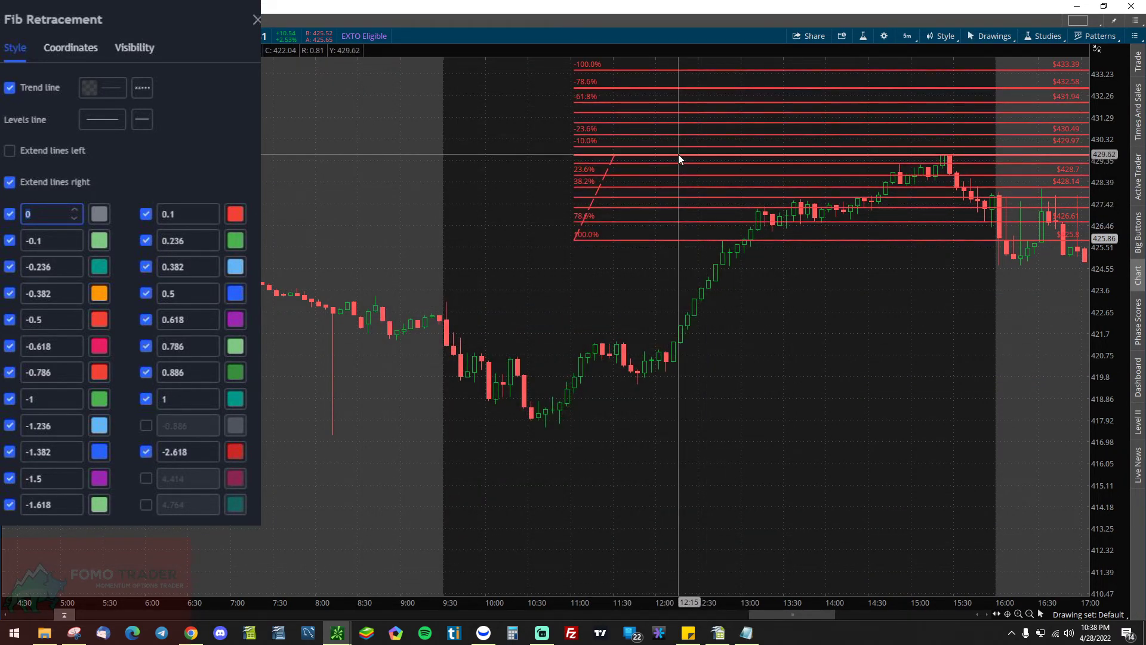
# - Remove the Fibonacci drawing via its right-click menu
pyautogui.rightClick(679, 159)
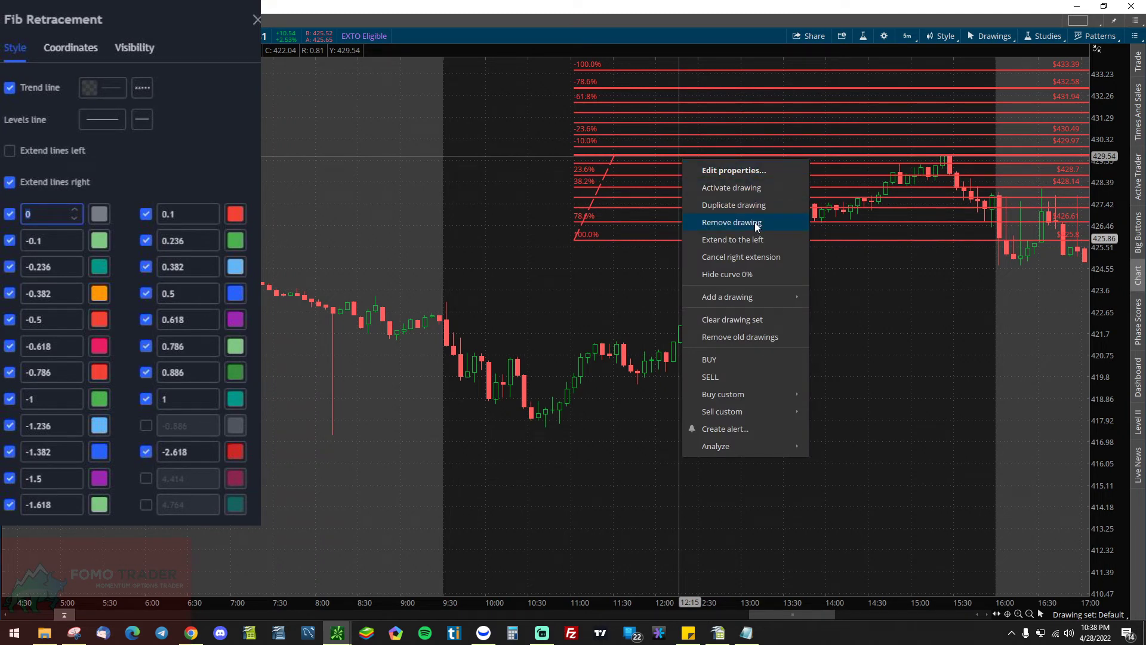
pyautogui.click(731, 222)
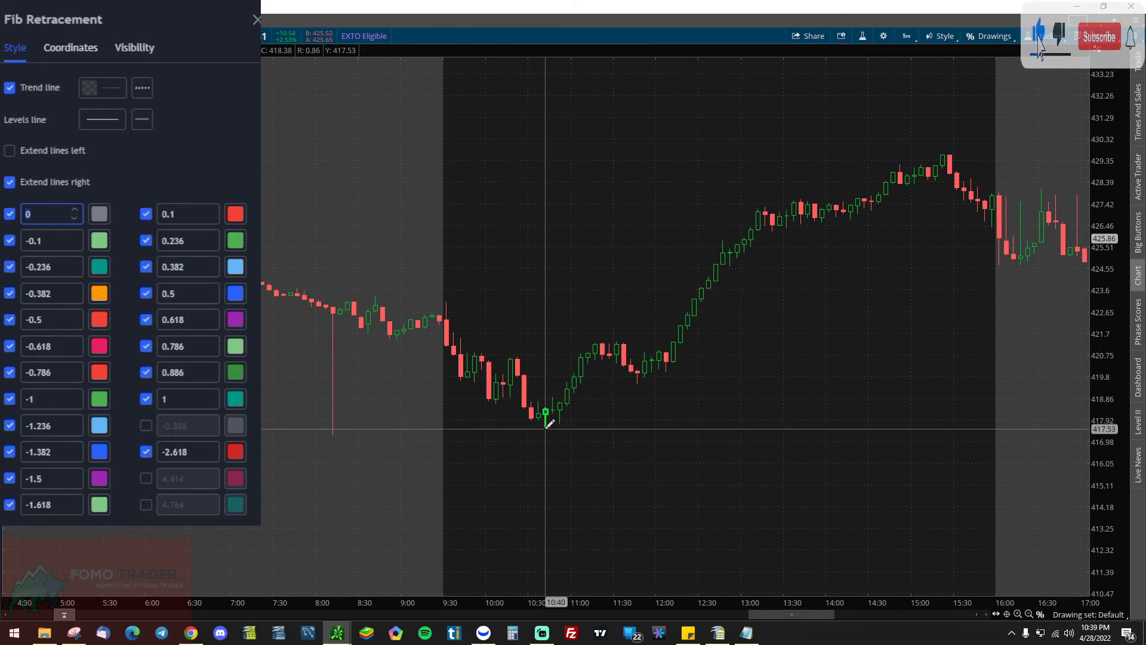
# - Drag a Fibonacci retracement from the 10:40 low at 417.53 up to the 421.35 high
pyautogui.moveTo(545, 427); pyautogui.dragTo(621, 339)
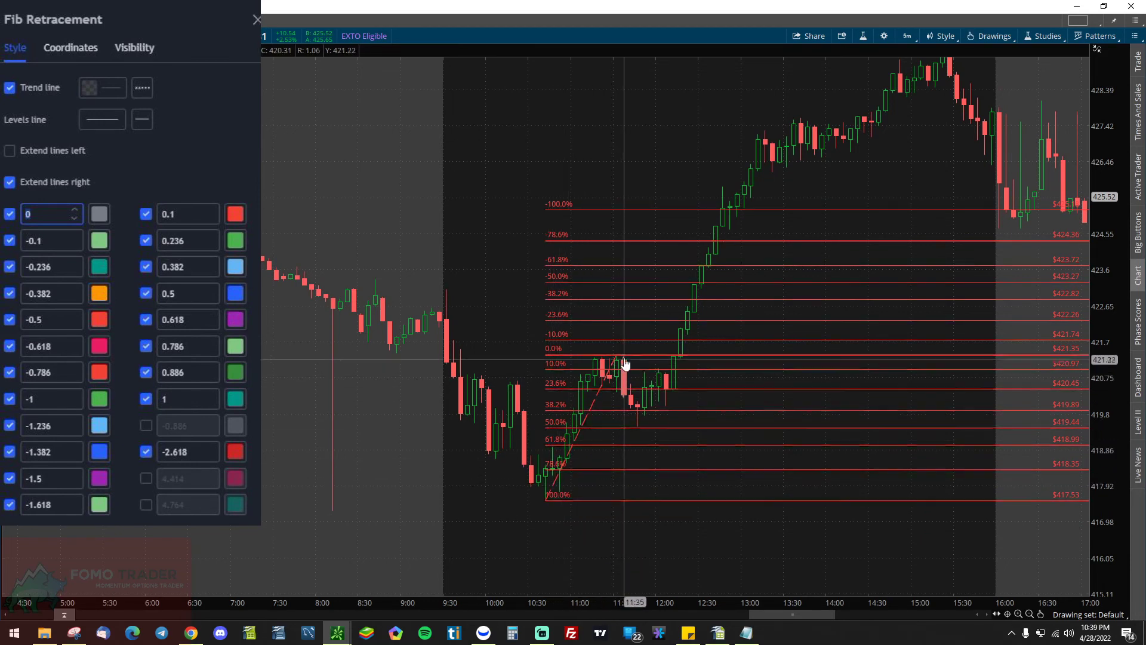
pyautogui.moveTo(645, 414)
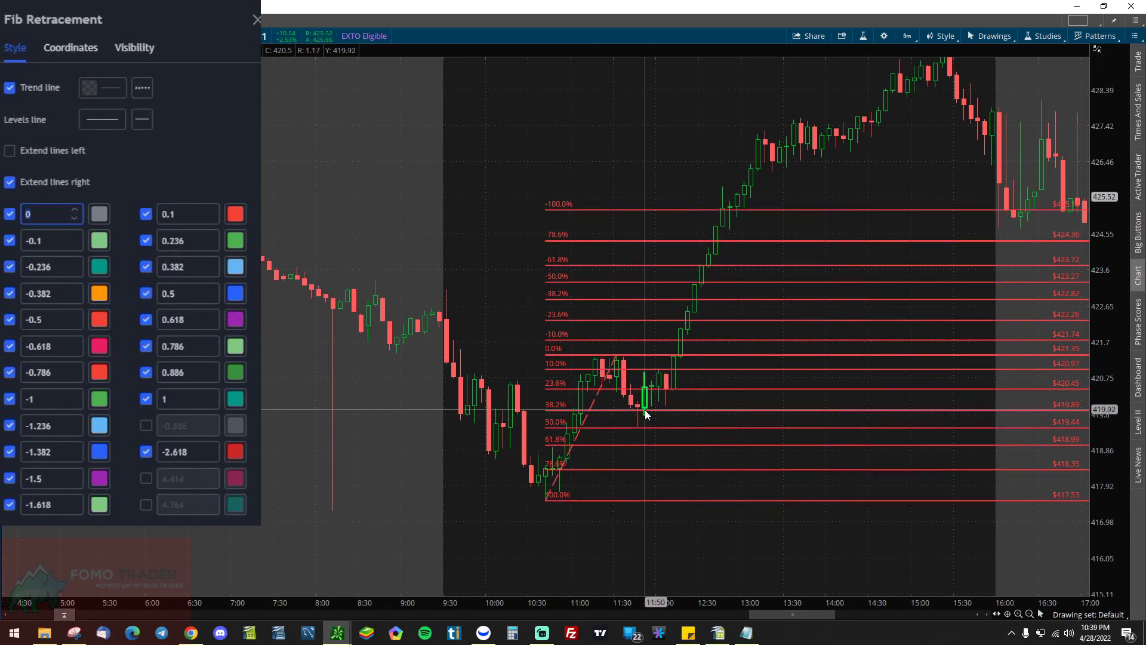
pyautogui.moveTo(636, 430)
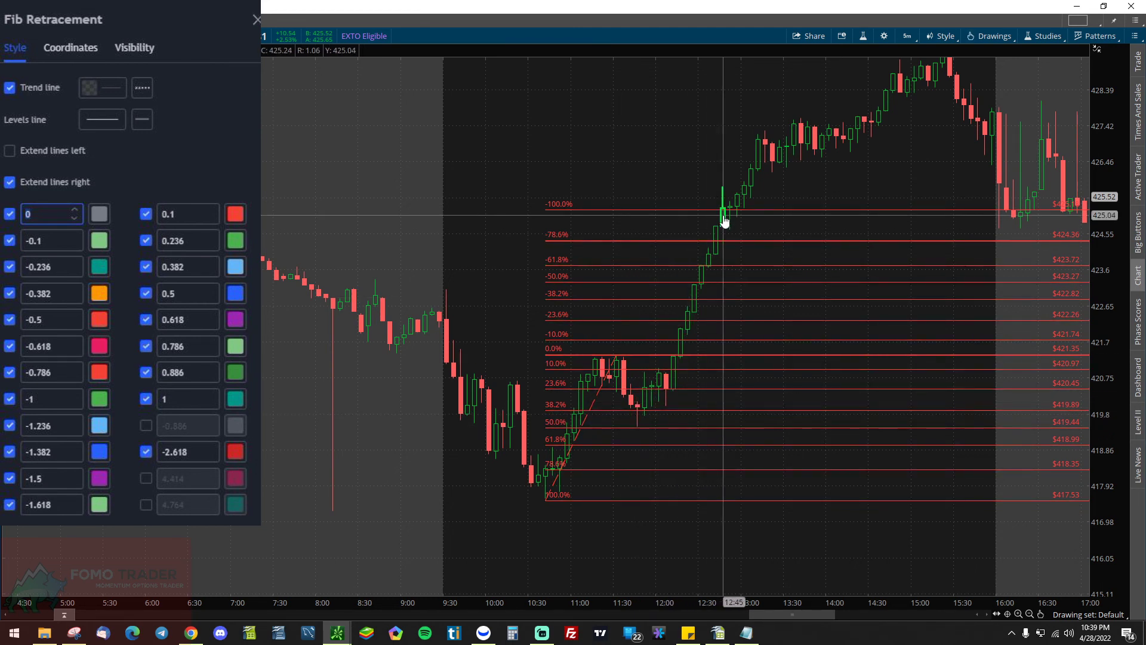
pyautogui.moveTo(706, 161)
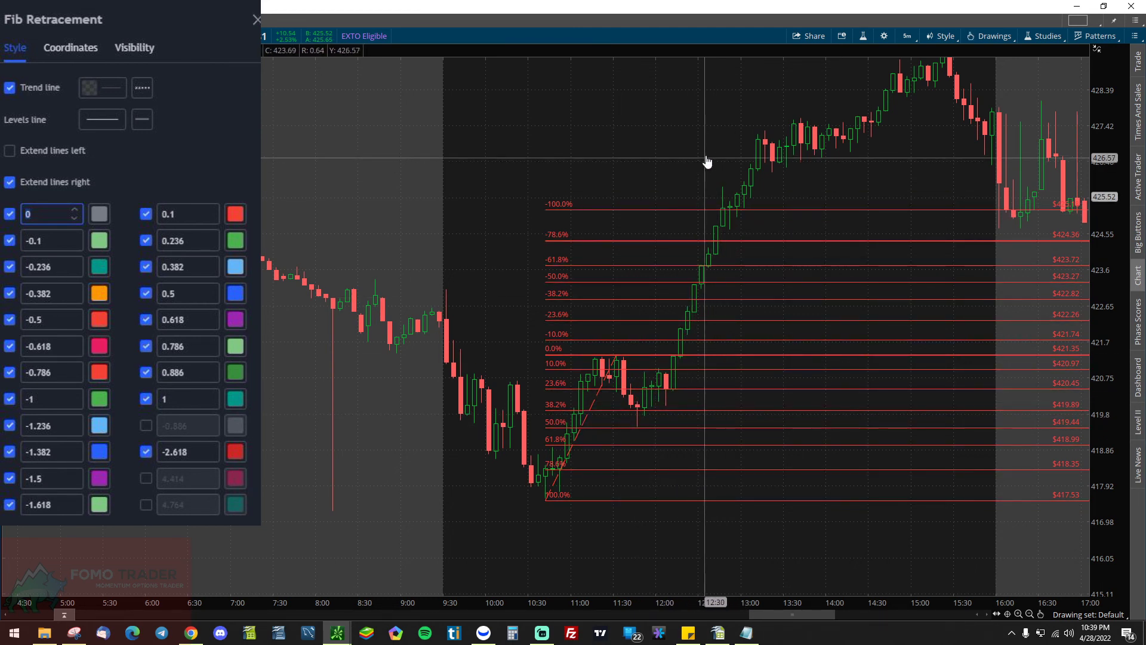
pyautogui.moveTo(712, 146)
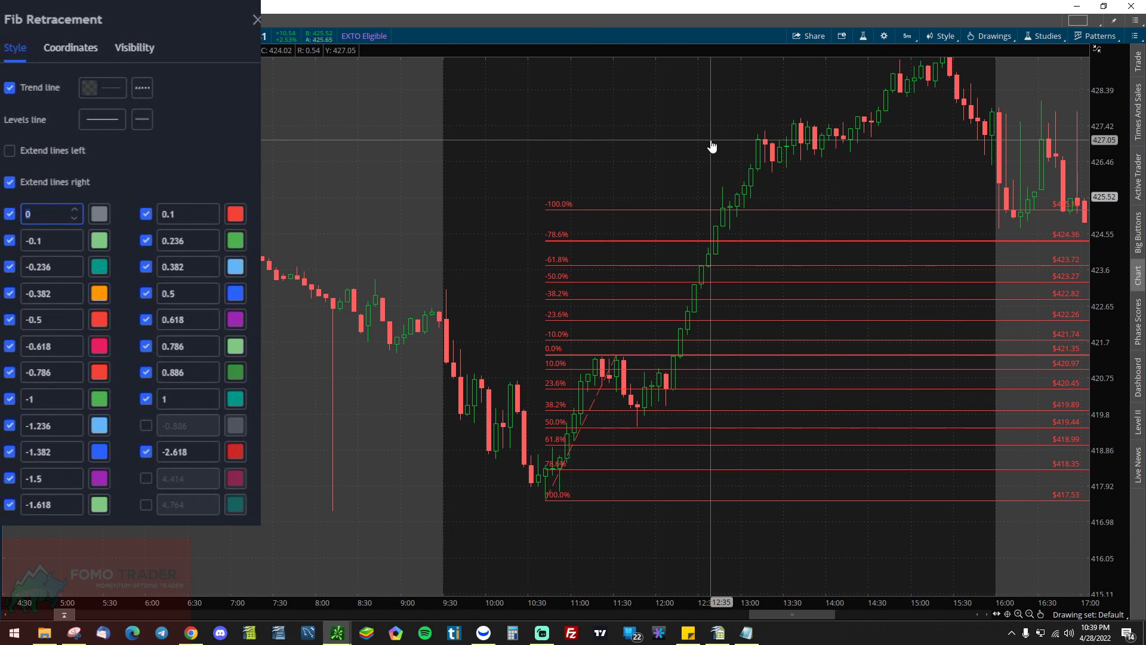